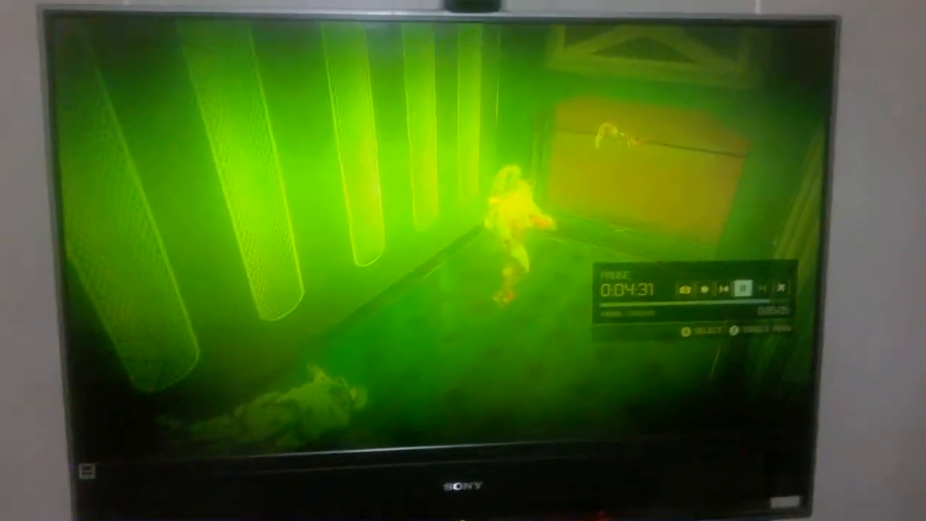
left_click(745, 288)
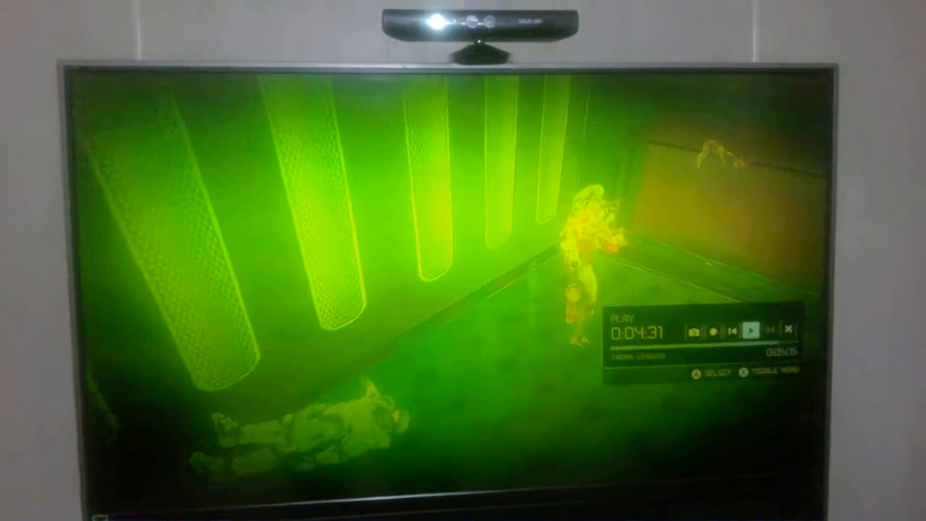